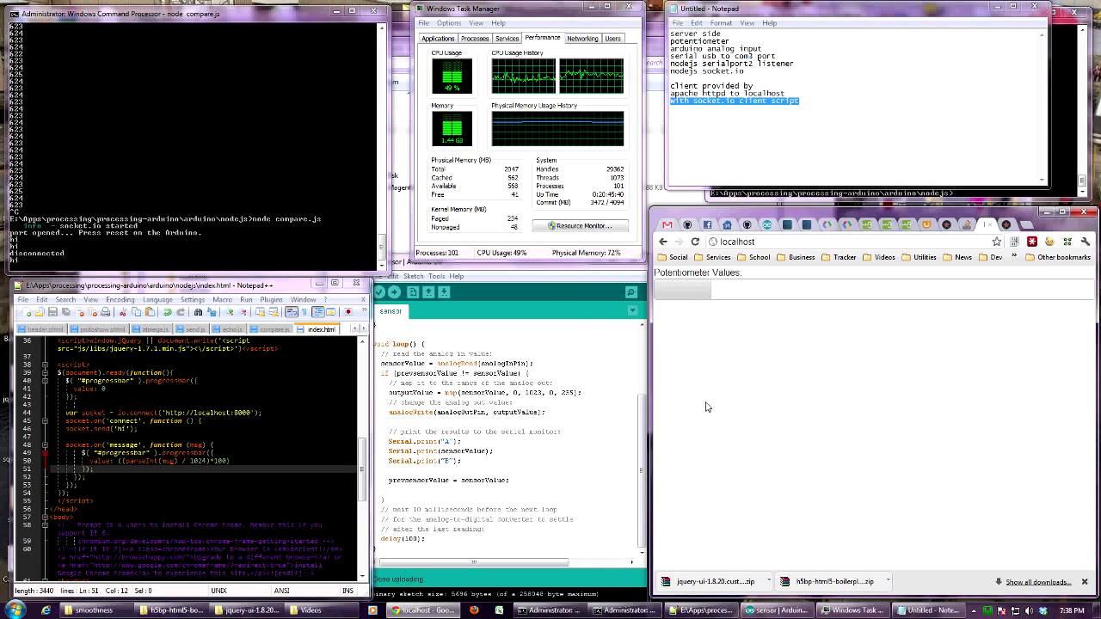
click(10, 610)
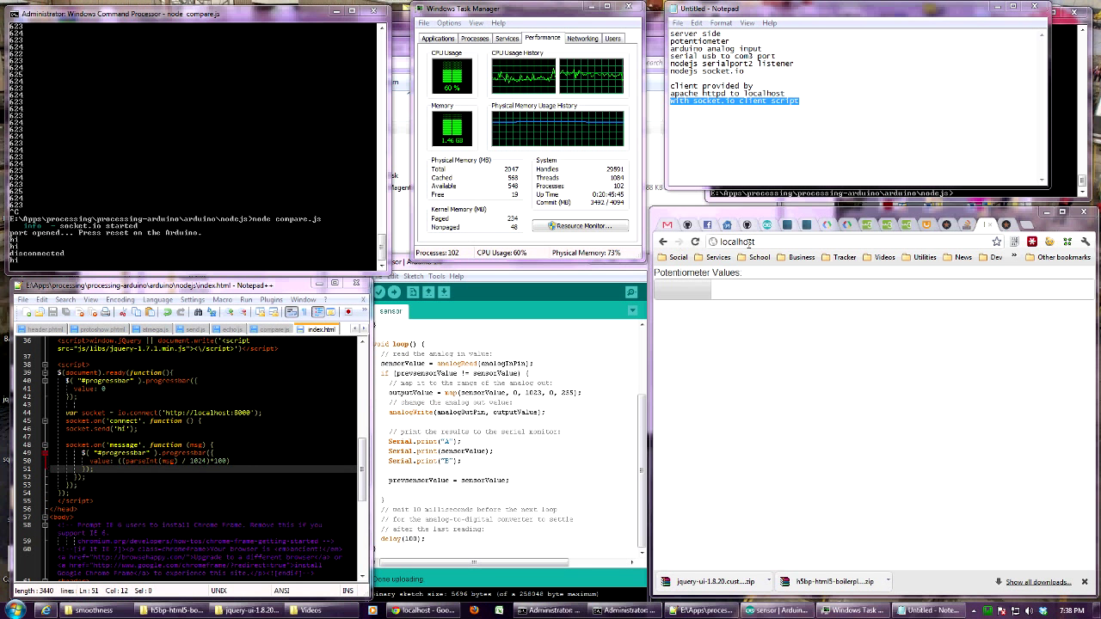
right_click(737, 241)
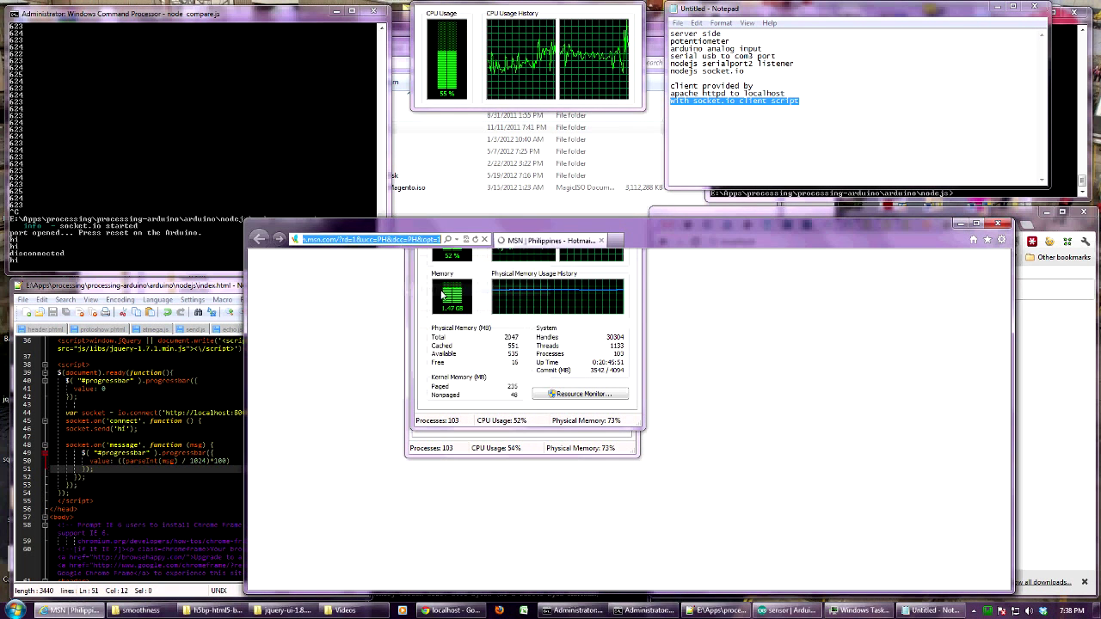
text(http://localhost/)
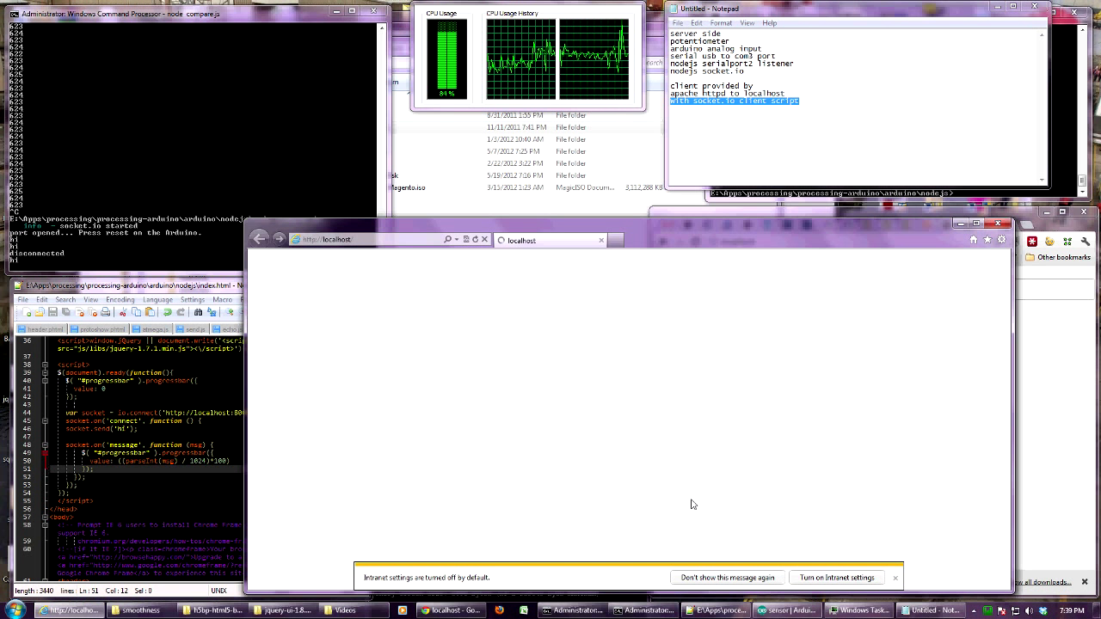
click(835, 577)
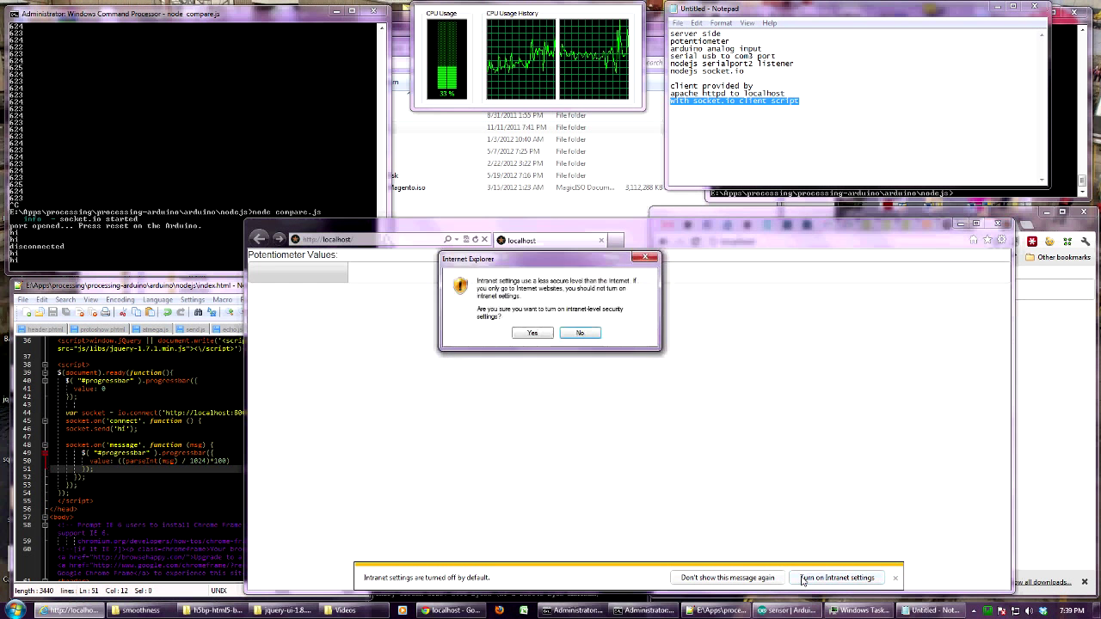